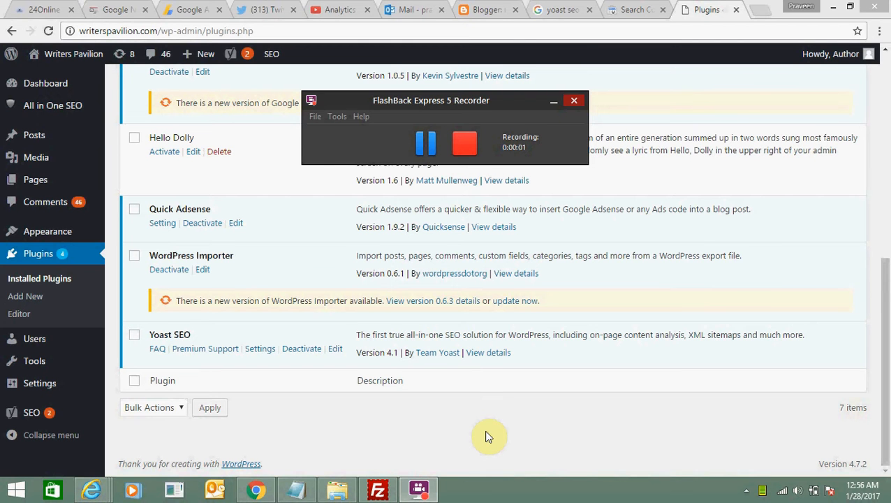
# - Point out the installed Yoast SEO plugin, then open its Dashboard from the SEO menu
pyautogui.click(574, 100)
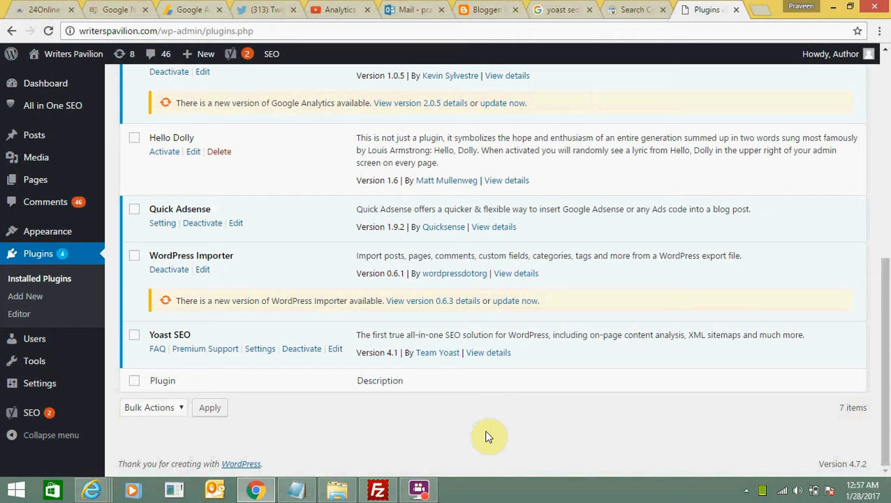
pyautogui.moveTo(338, 377)
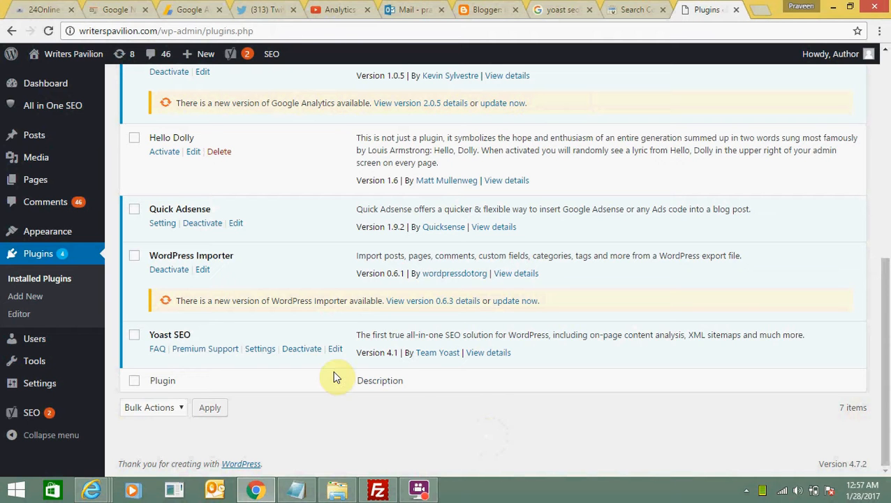
pyautogui.moveTo(153, 328)
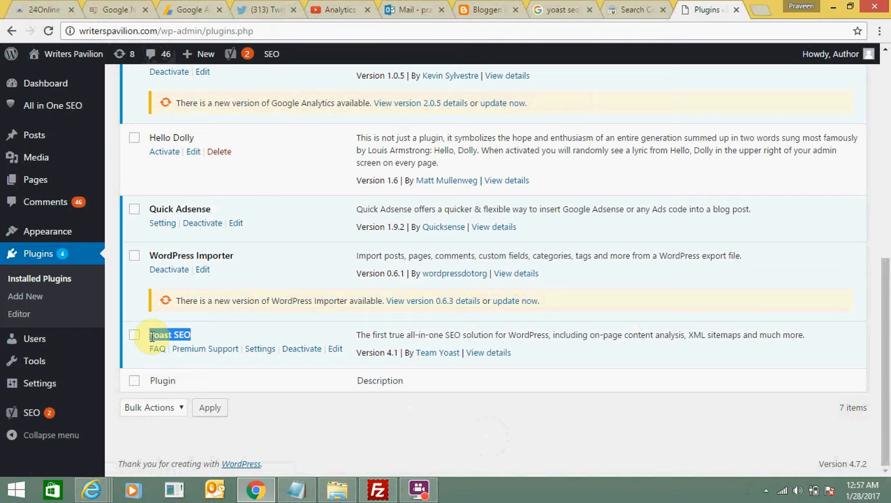
pyautogui.doubleClick(169, 335)
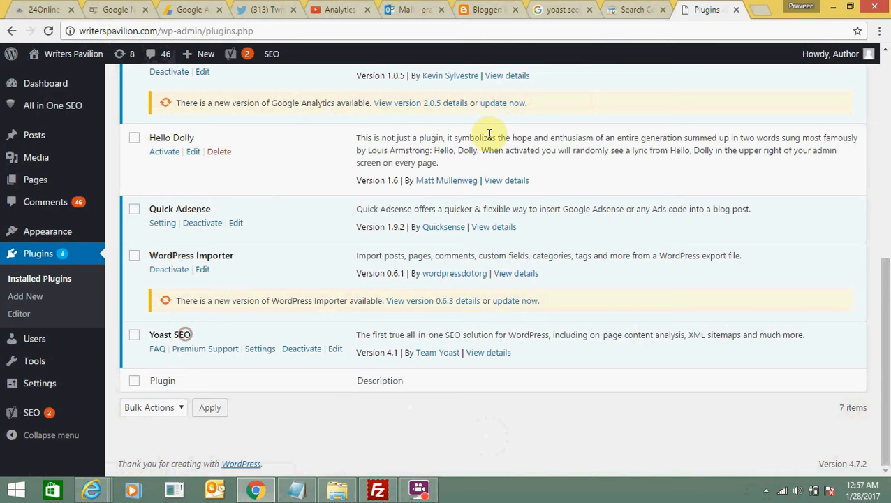
pyautogui.click(626, 9)
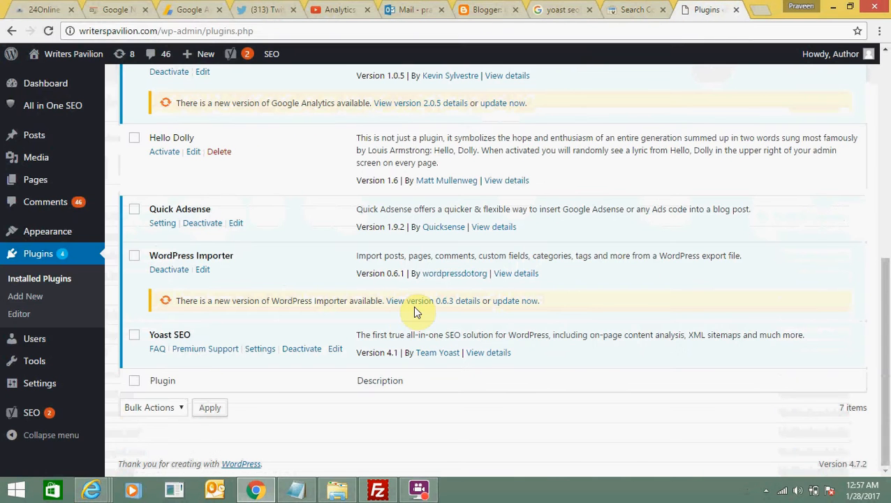
pyautogui.moveTo(252, 406)
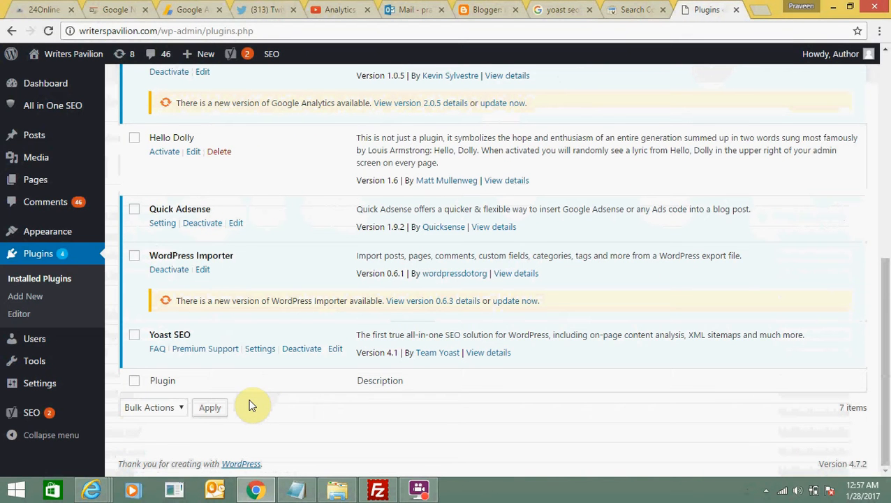
pyautogui.moveTo(225, 371)
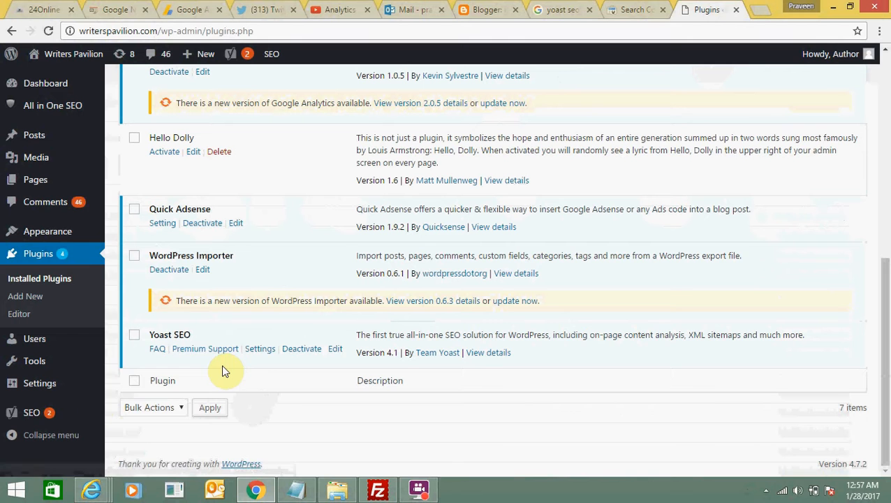
pyautogui.click(31, 412)
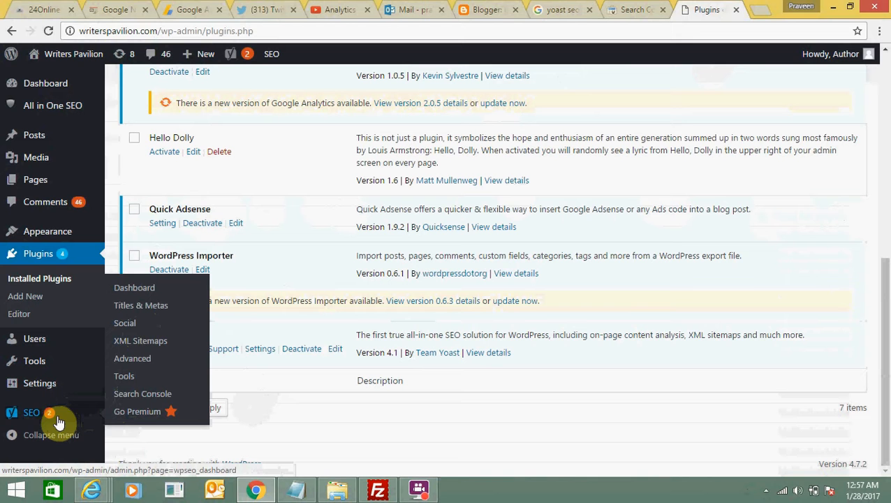
pyautogui.moveTo(134, 287)
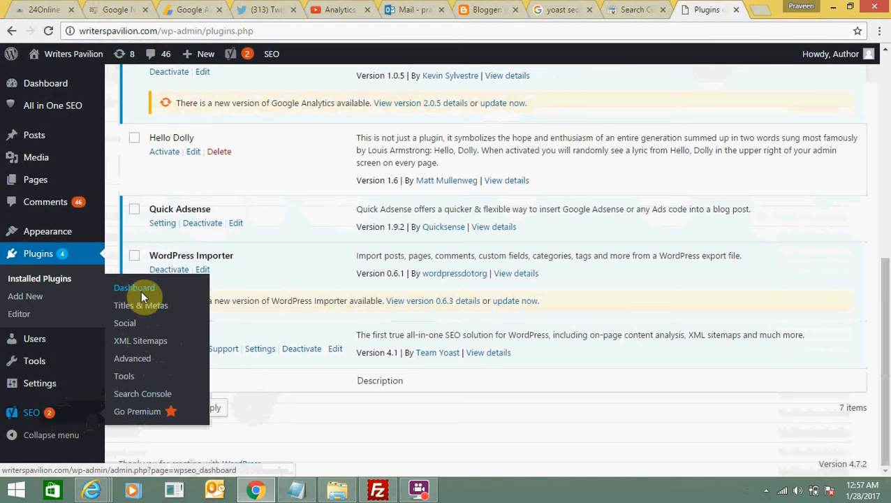
pyautogui.click(134, 287)
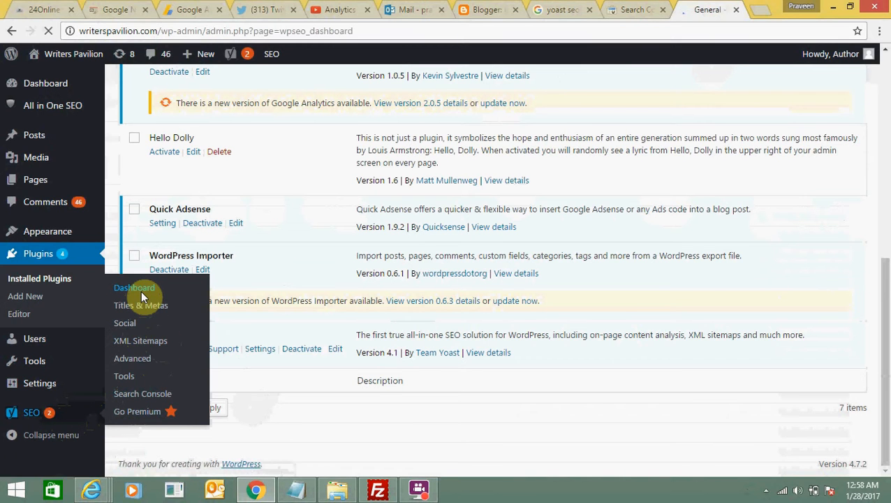
pyautogui.click(133, 287)
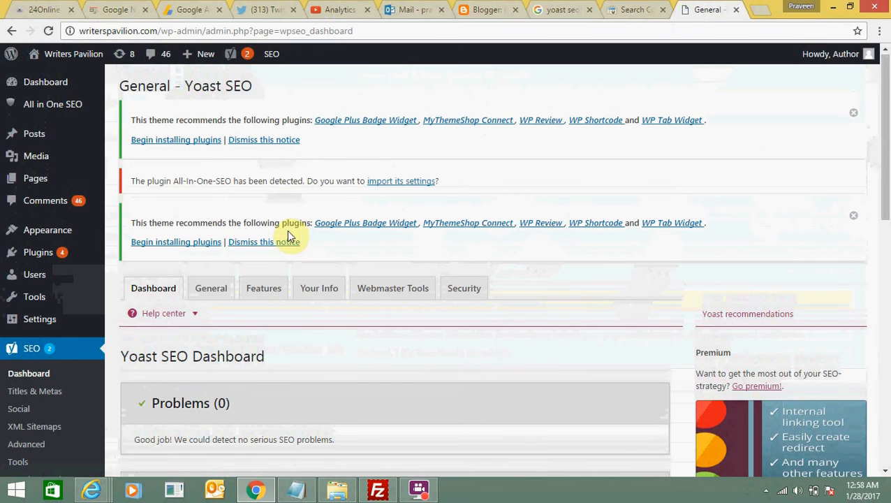
pyautogui.moveTo(387, 302)
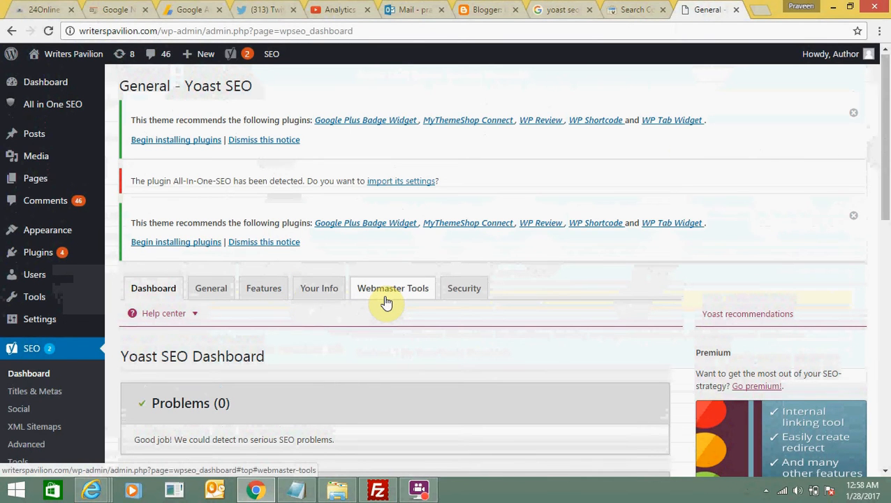
# - Show Yoast's Webmaster Tools tab and focus the empty Google Search Console field
pyautogui.click(393, 288)
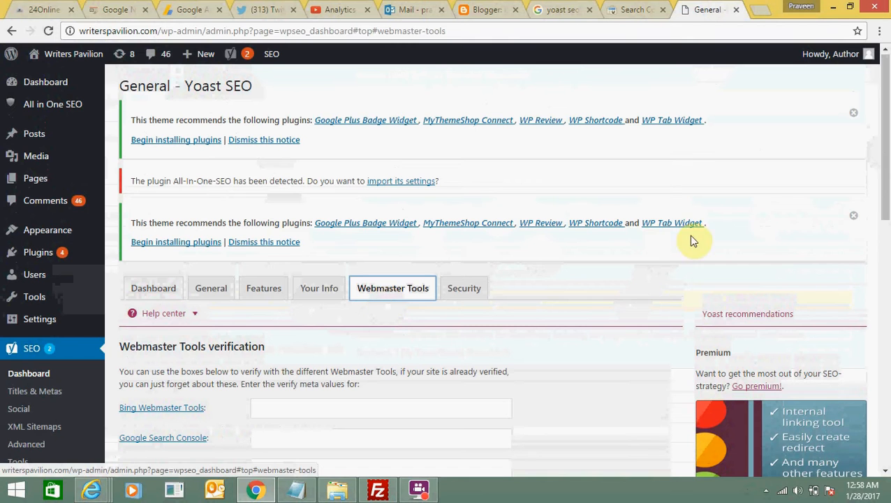
pyautogui.scroll(-3)
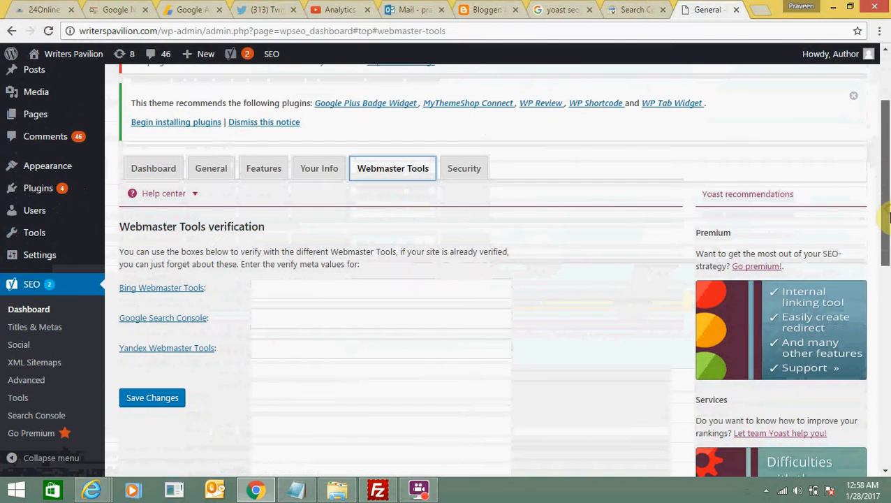
pyautogui.scroll(-3)
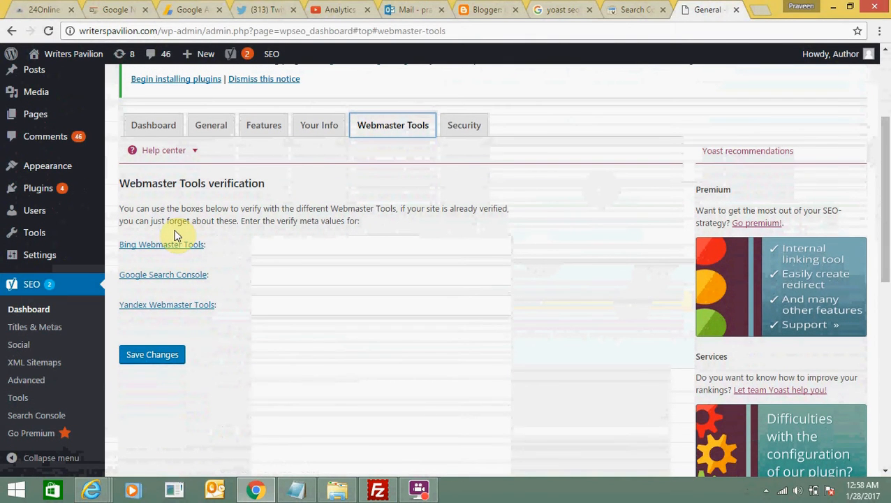
pyautogui.moveTo(255, 297)
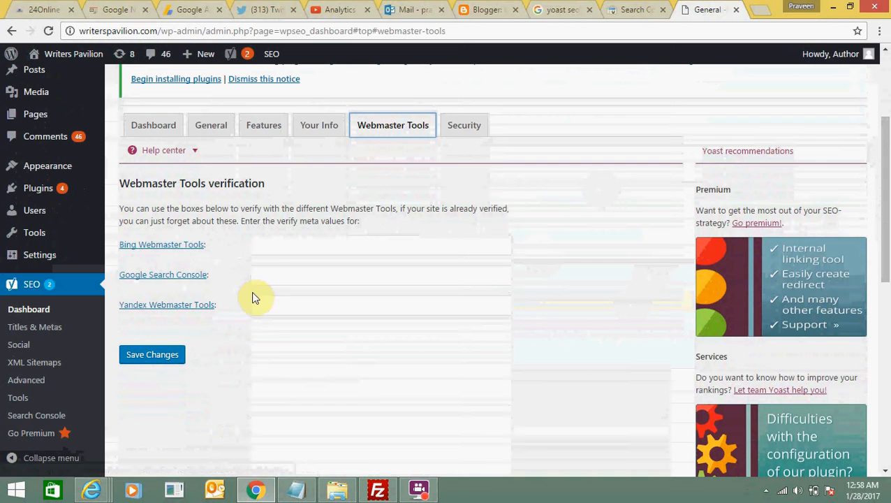
pyautogui.moveTo(174, 327)
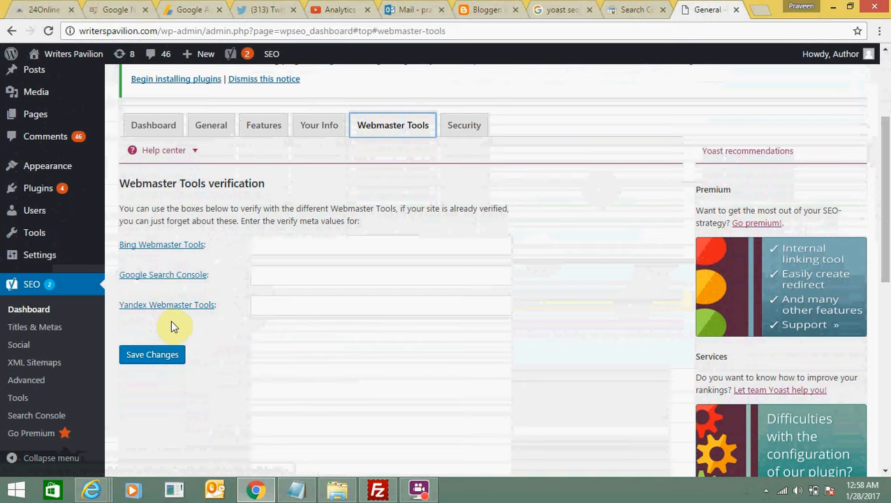
pyautogui.moveTo(223, 287)
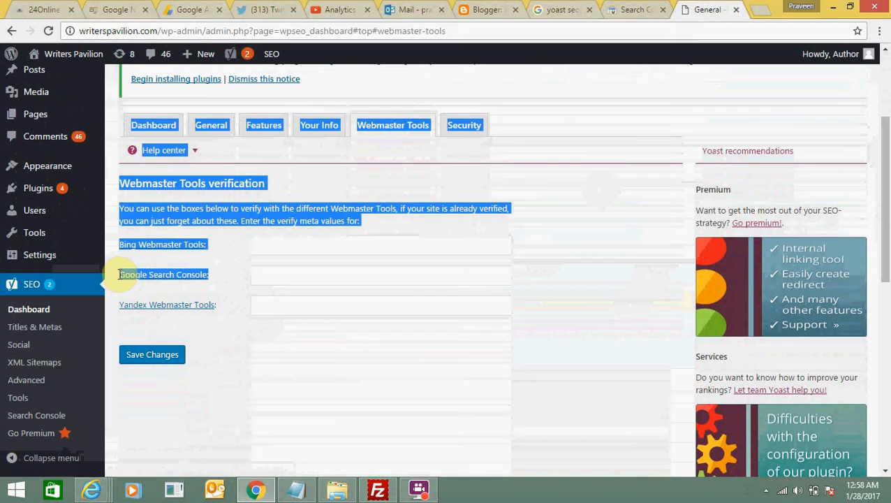
pyautogui.click(380, 275)
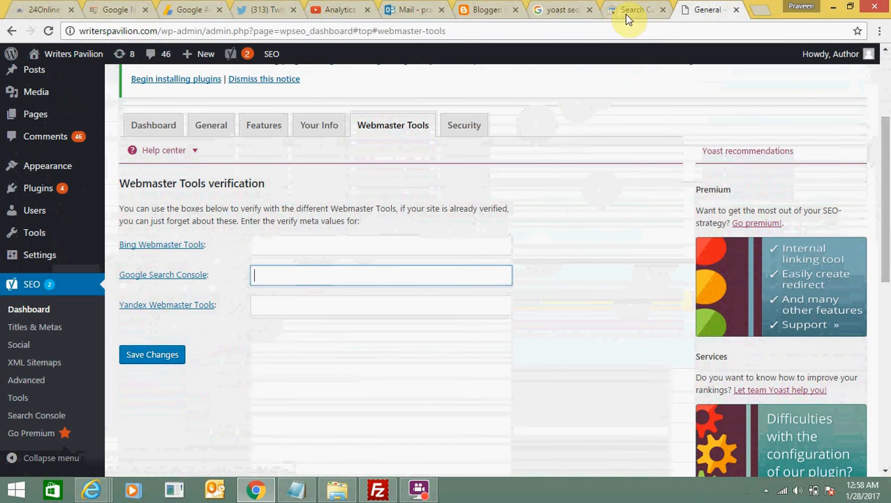
# - Open writerspavilion.com's ownership verification in Search Console using the recommended HTML tag method
pyautogui.click(633, 10)
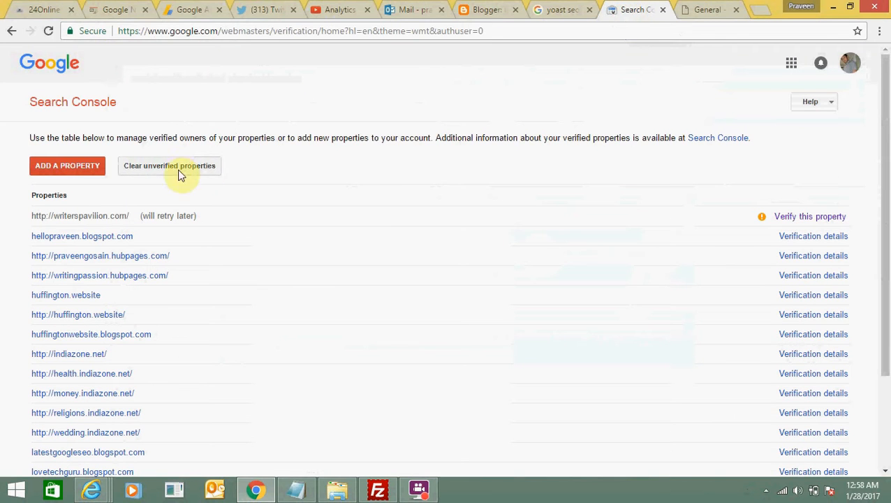
pyautogui.click(80, 215)
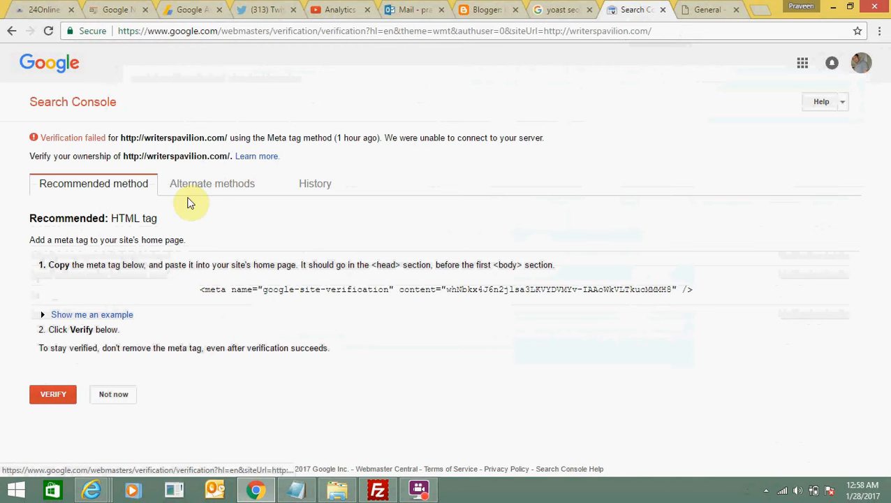
pyautogui.click(212, 184)
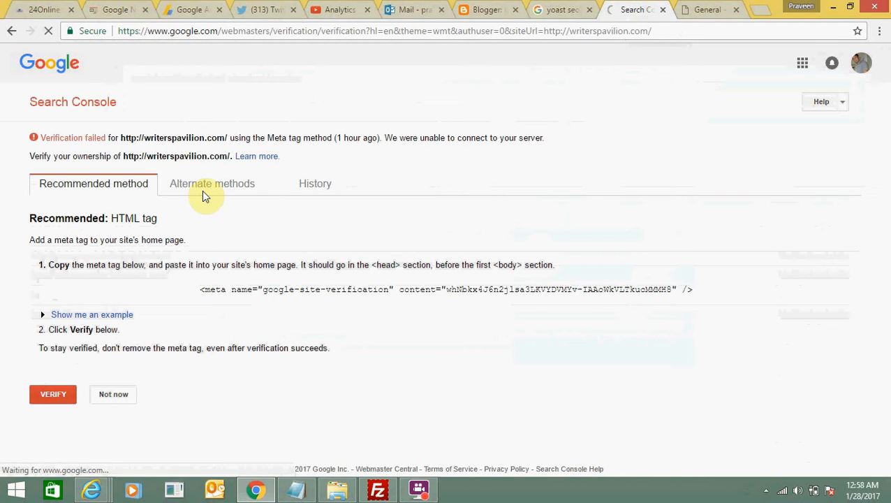
pyautogui.click(212, 183)
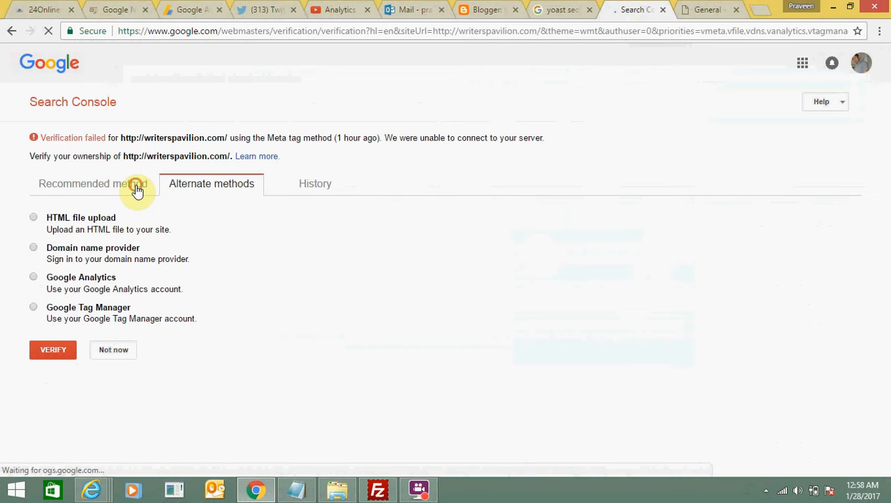
pyautogui.click(93, 183)
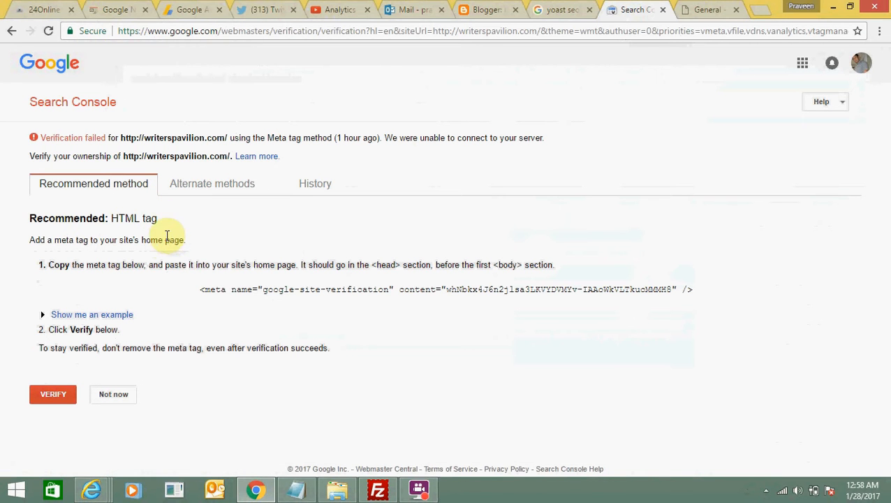
pyautogui.moveTo(245, 289)
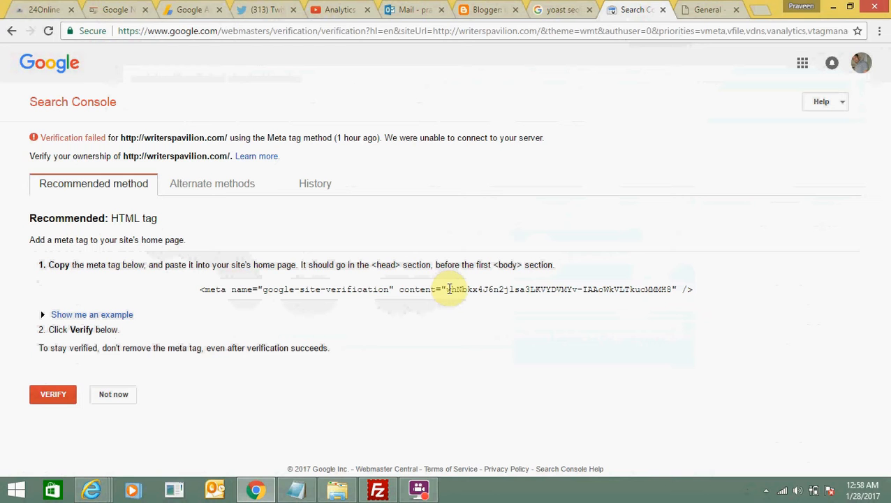
# - Select and copy only the content value from the verification meta tag
pyautogui.tripleClick(446, 289)
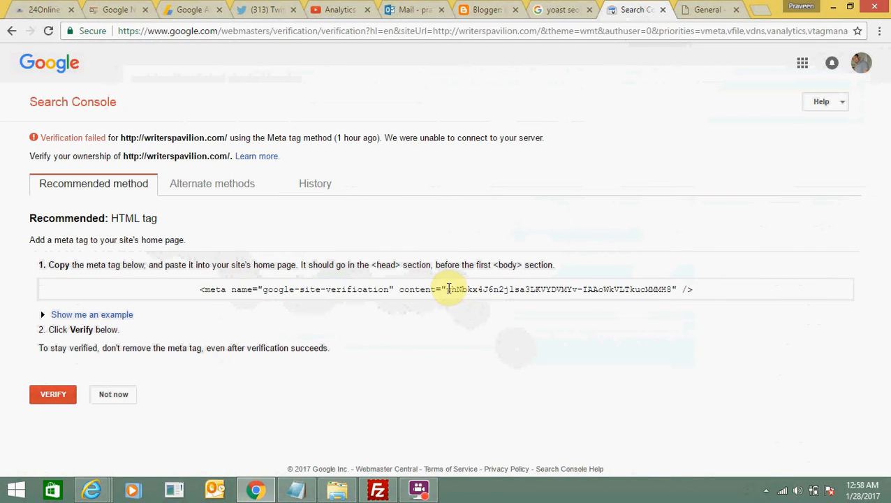
pyautogui.tripleClick(447, 289)
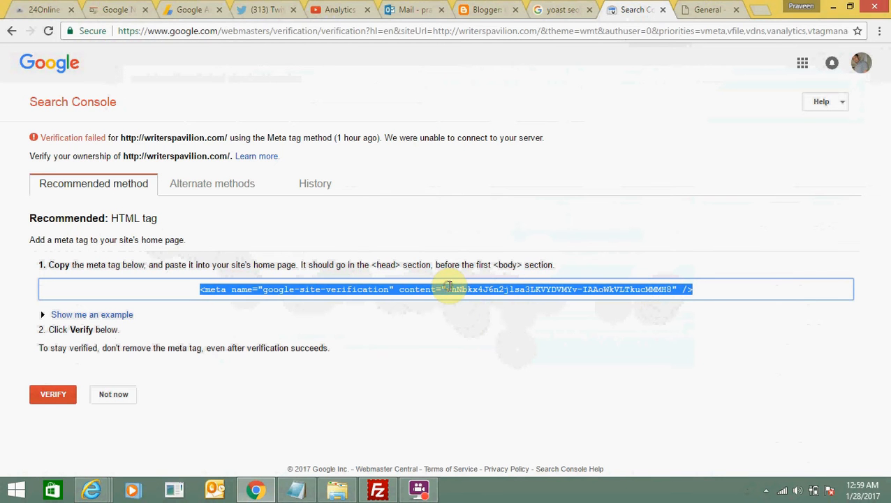
pyautogui.moveTo(446, 289); pyautogui.dragTo(625, 289)
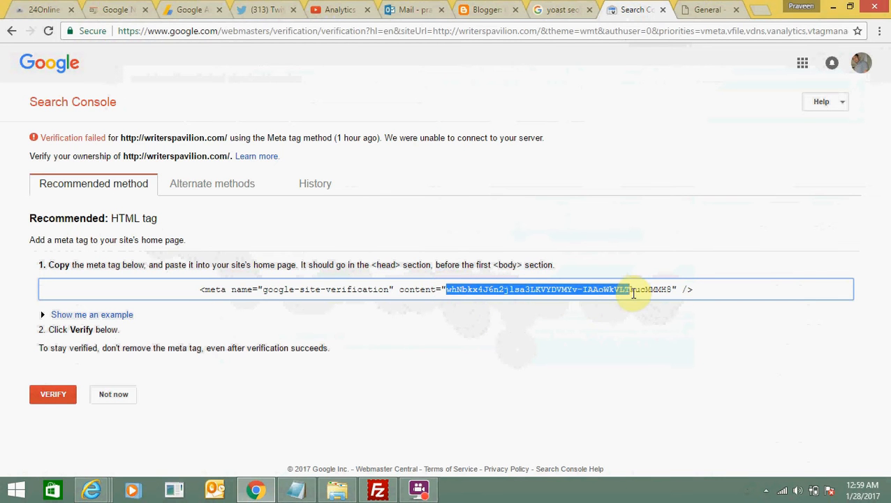
pyautogui.tripleClick(447, 289)
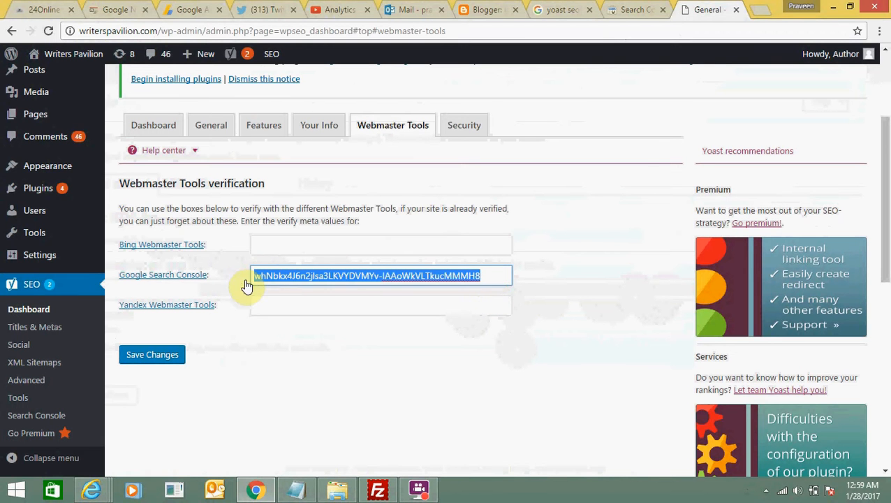
# - Check the pasted Google code against the Search Console meta tag
pyautogui.click(630, 10)
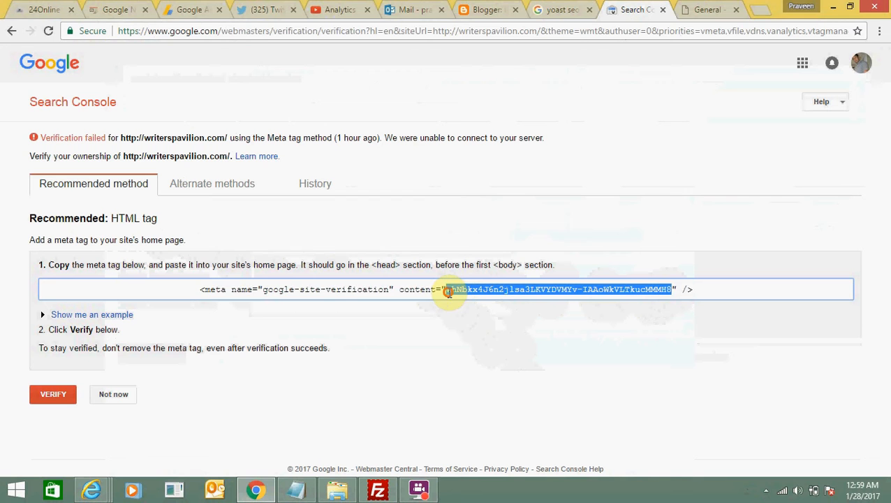
pyautogui.tripleClick(447, 289)
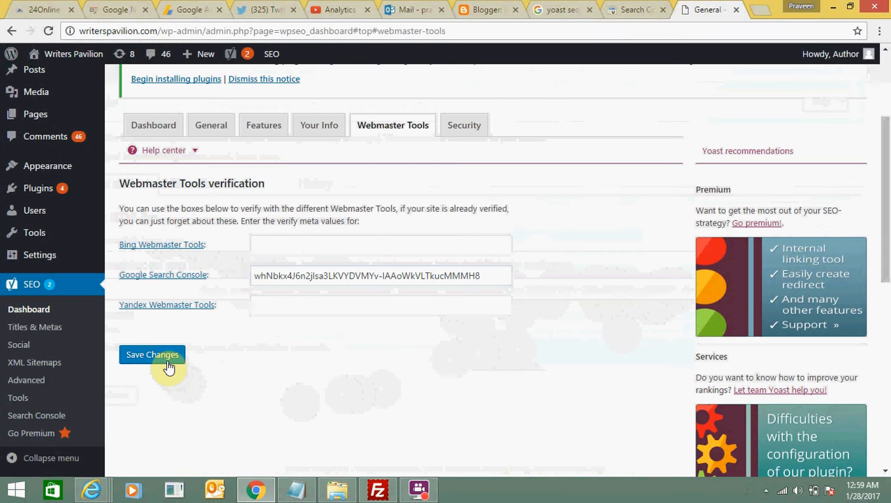
# - Save the Yoast Webmaster Tools settings, confirm 'Settings saved', and return to Search Console
pyautogui.click(153, 354)
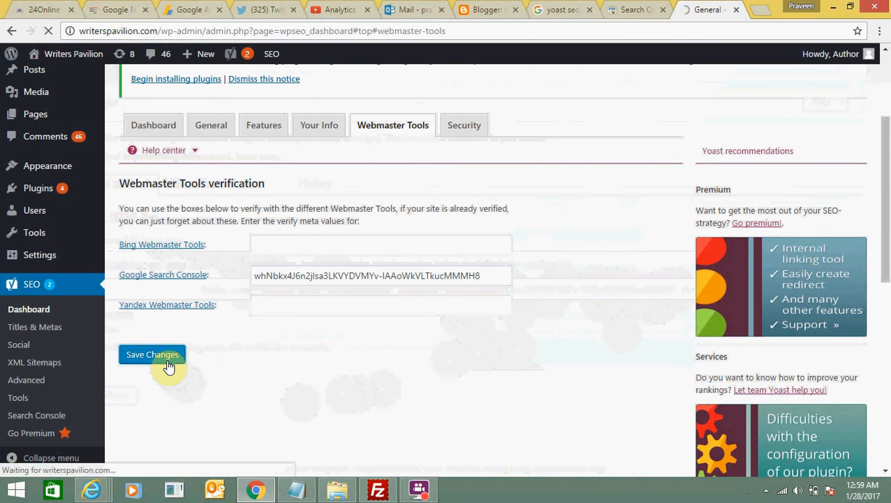
pyautogui.click(152, 354)
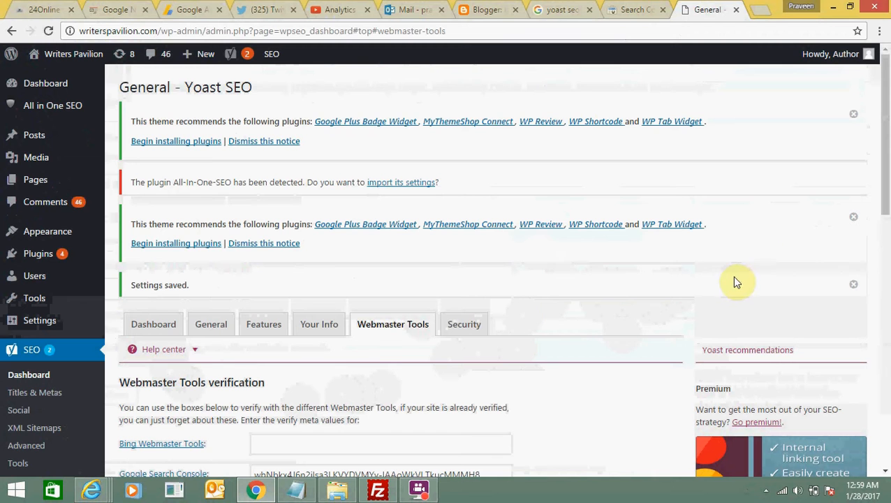
pyautogui.scroll(-3)
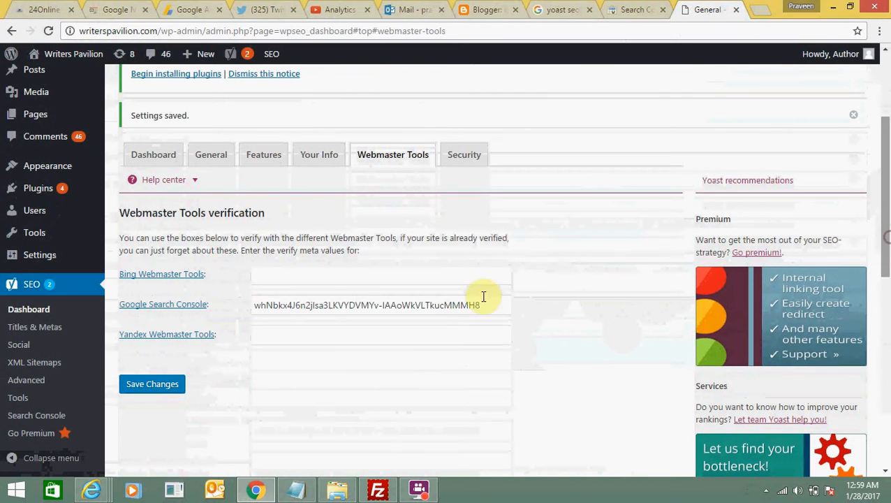
pyautogui.moveTo(597, 36)
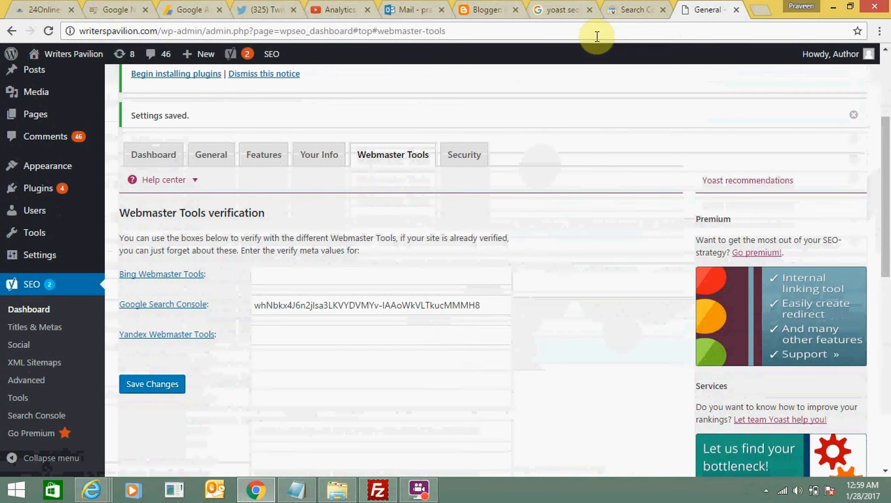
pyautogui.click(632, 10)
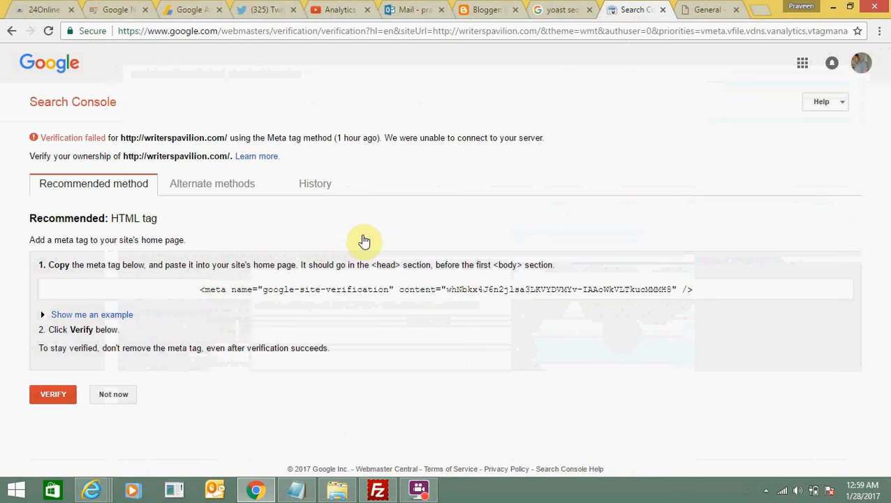
pyautogui.moveTo(131, 426)
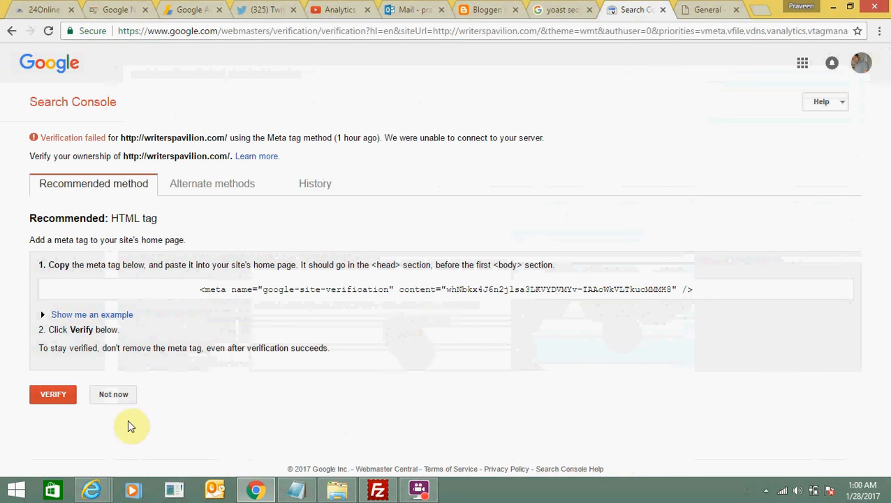
# - Verify writerspavilion.com, then open its verification details from the Properties list
pyautogui.click(53, 394)
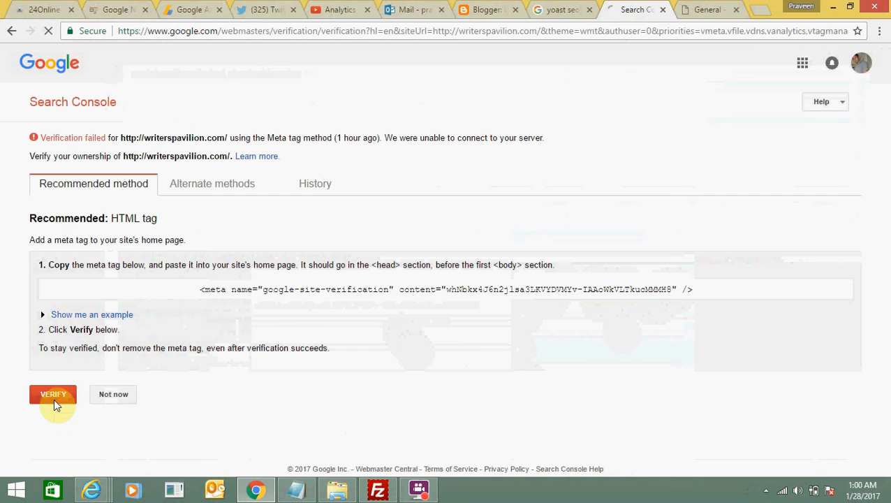
pyautogui.click(53, 394)
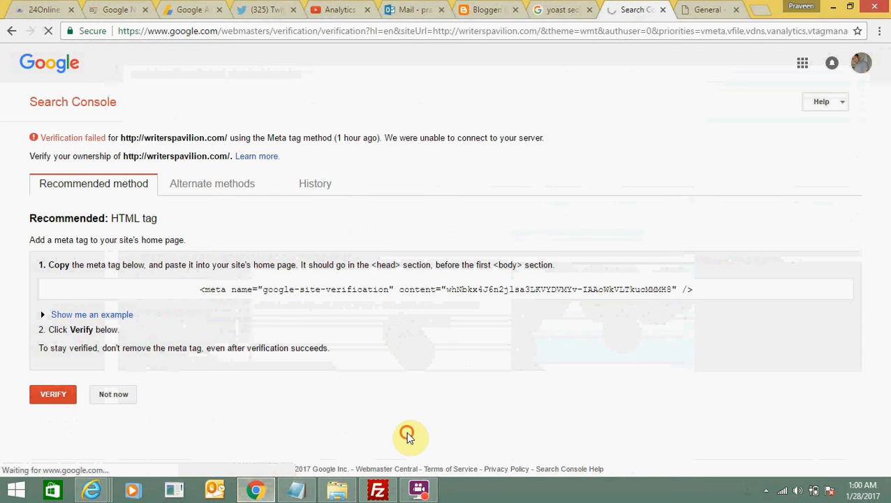
pyautogui.click(53, 394)
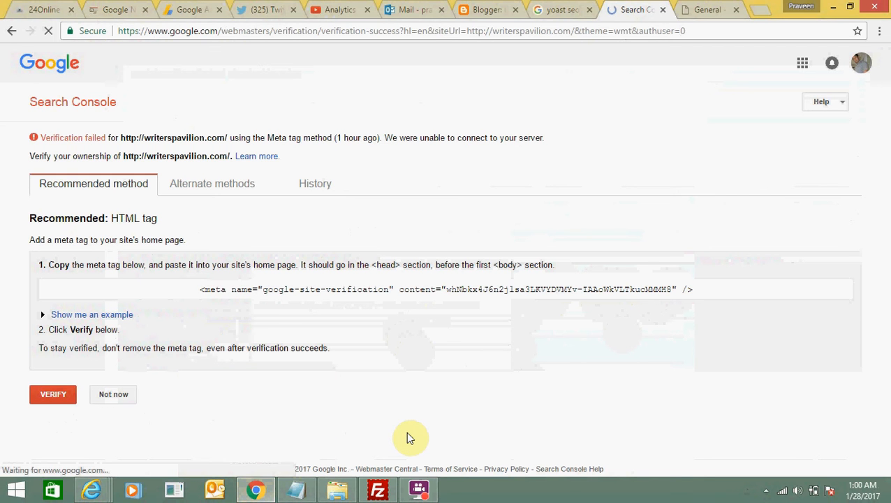
pyautogui.click(53, 394)
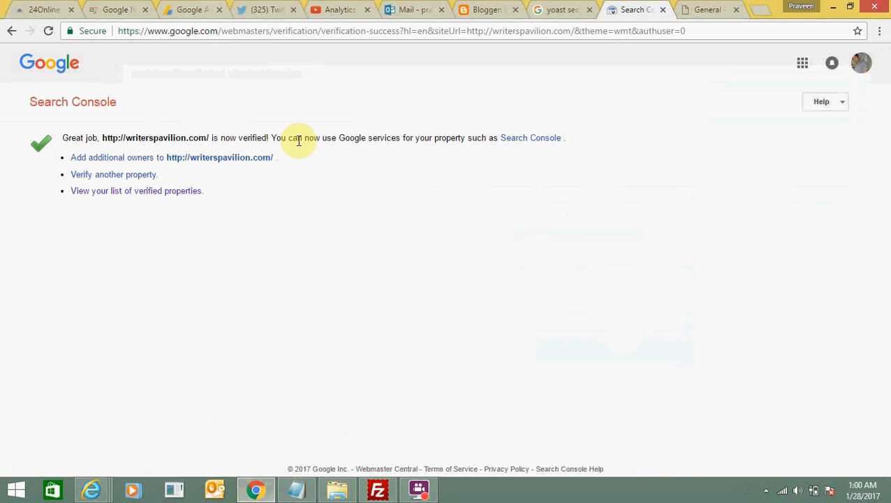
pyautogui.doubleClick(251, 138)
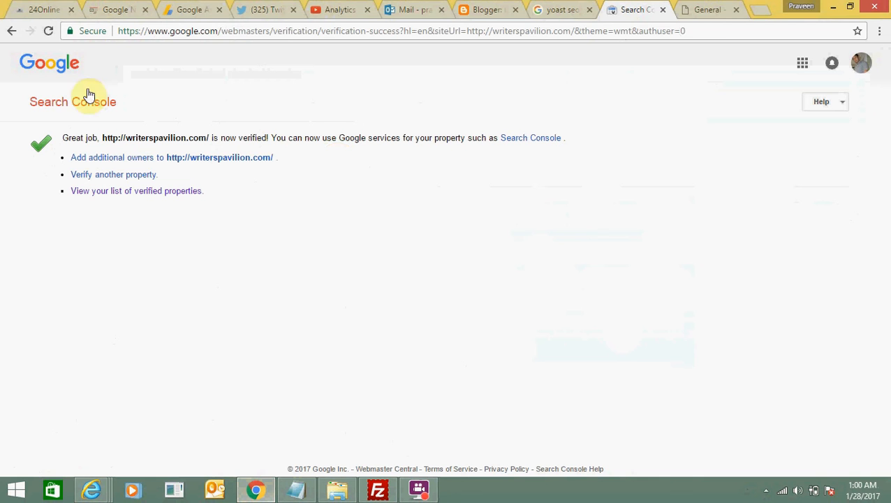
pyautogui.click(57, 75)
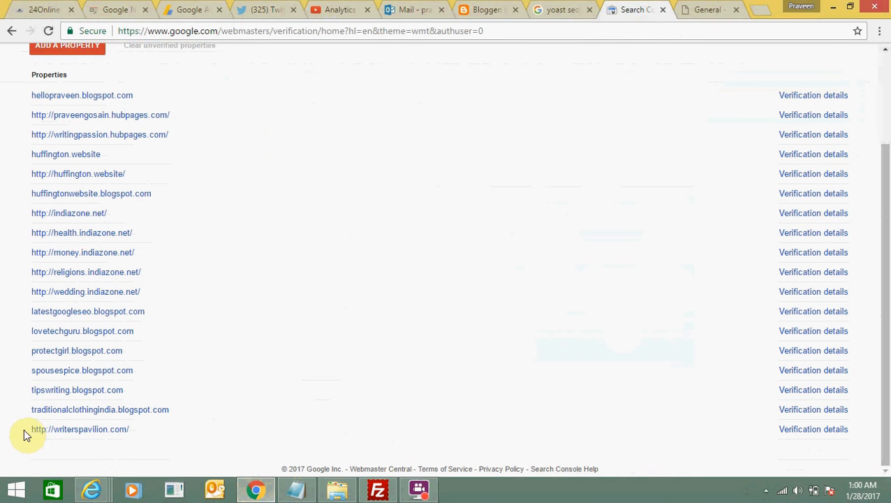
pyautogui.moveTo(83, 448)
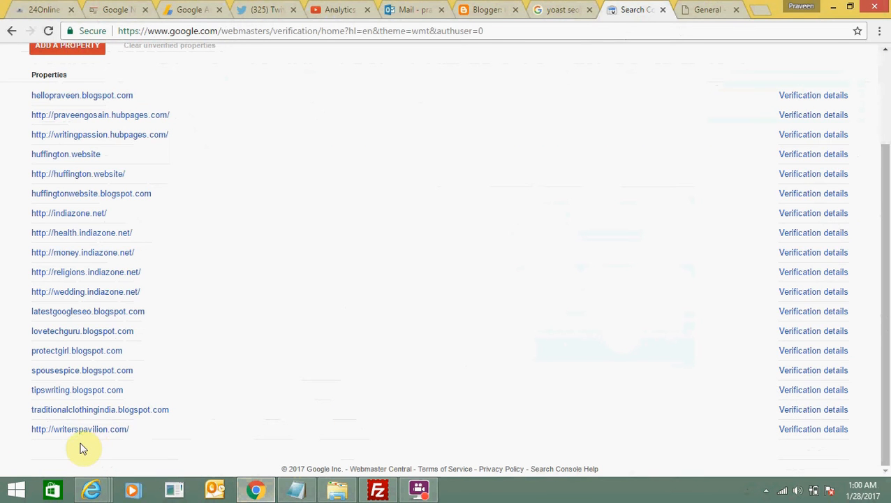
pyautogui.click(80, 429)
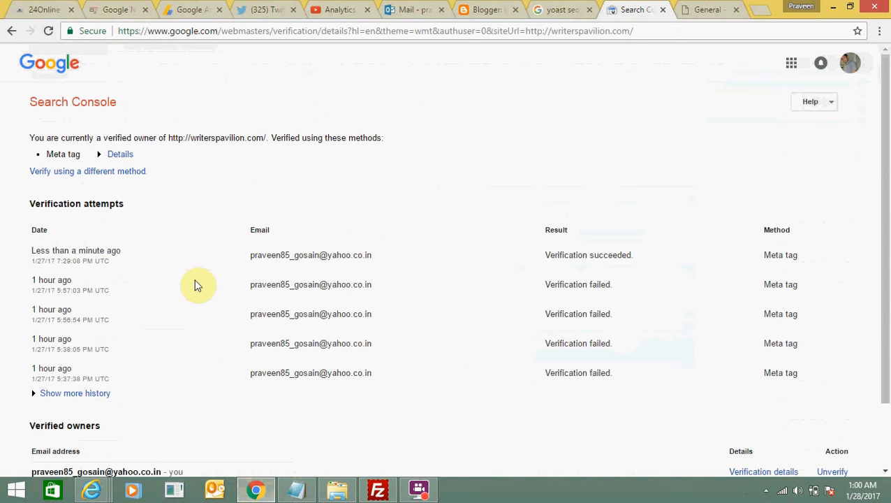
# - Scroll through writerspavilion.com's successful meta tag attempt, then return to WordPress
pyautogui.scroll(-3)
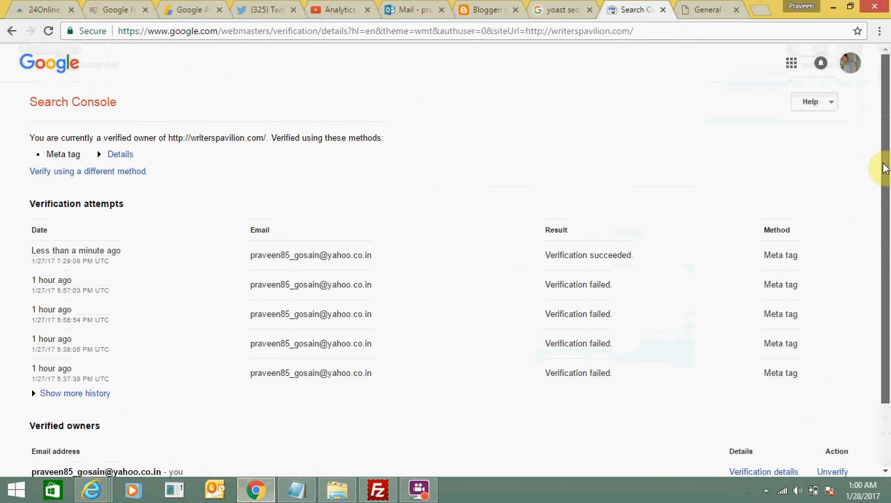
pyautogui.scroll(-3)
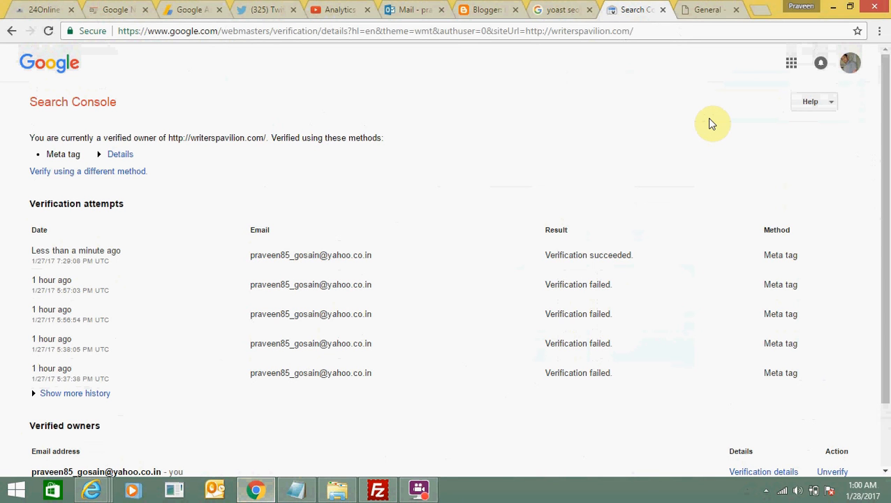
pyautogui.click(706, 9)
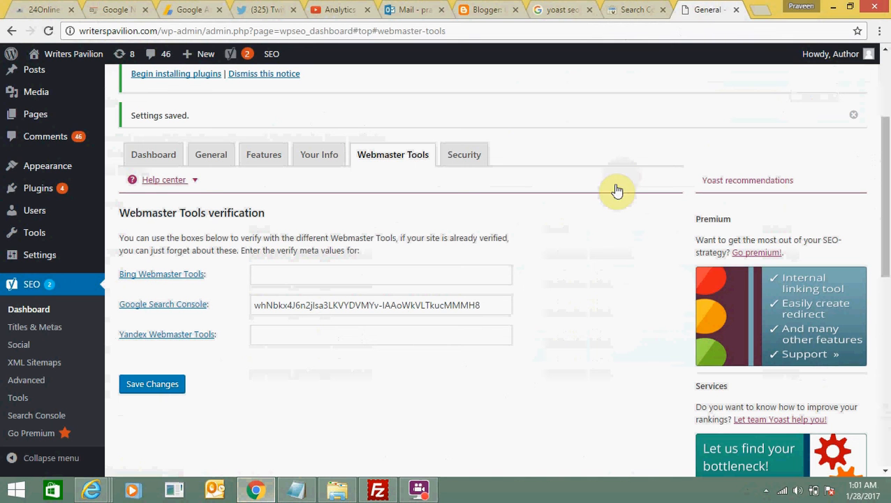
pyautogui.moveTo(641, 380)
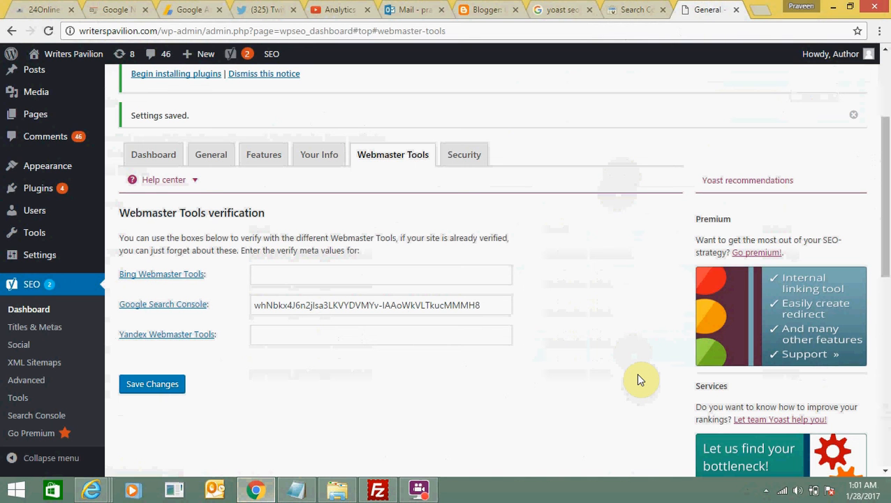
pyautogui.moveTo(592, 414)
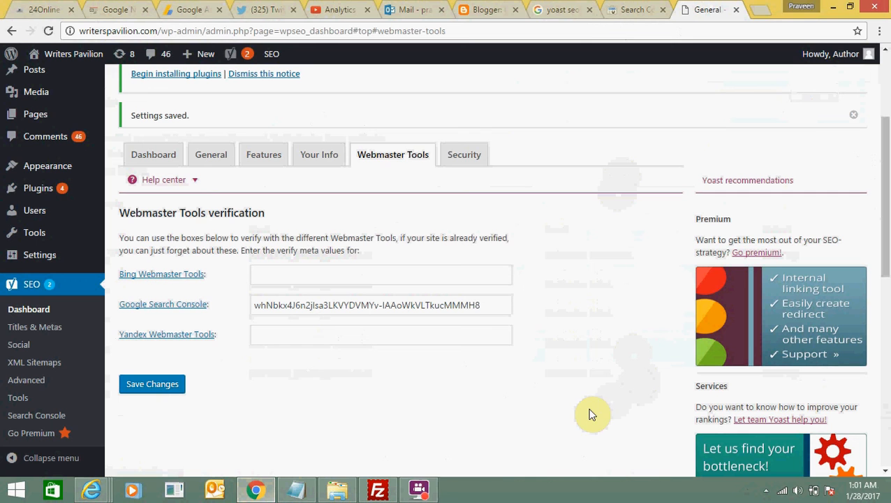